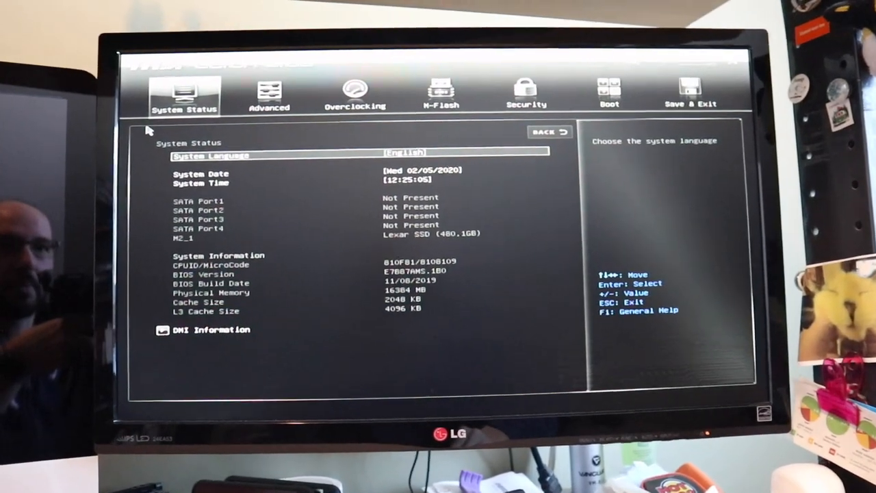
- Review the Overclocking tab, then the Boot tab's boot order and Bootup NumLock State
left_click(355, 93)
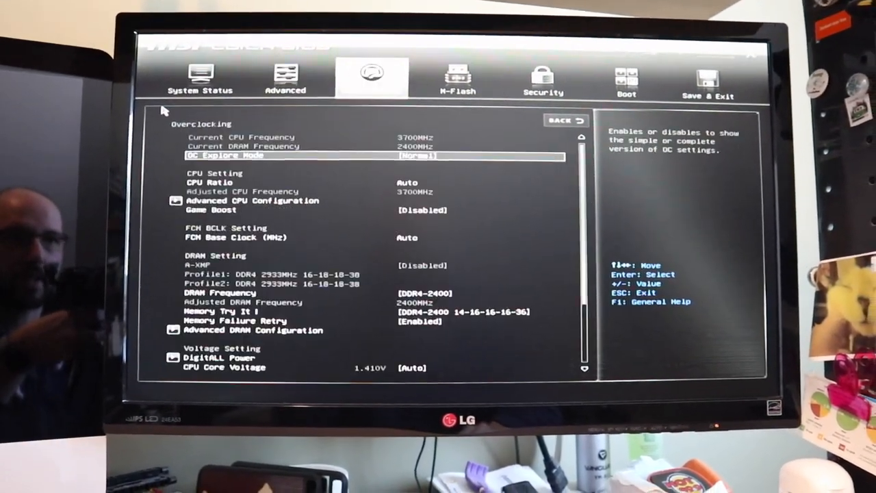
left_click(626, 79)
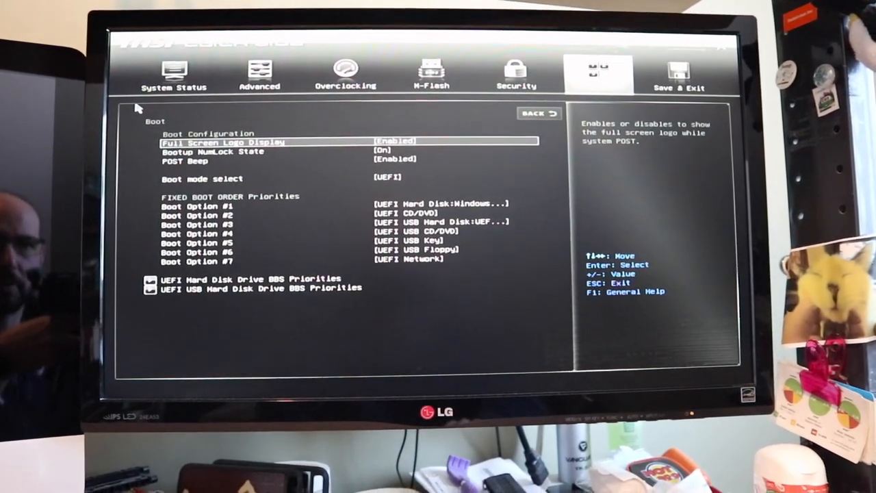
key("down")
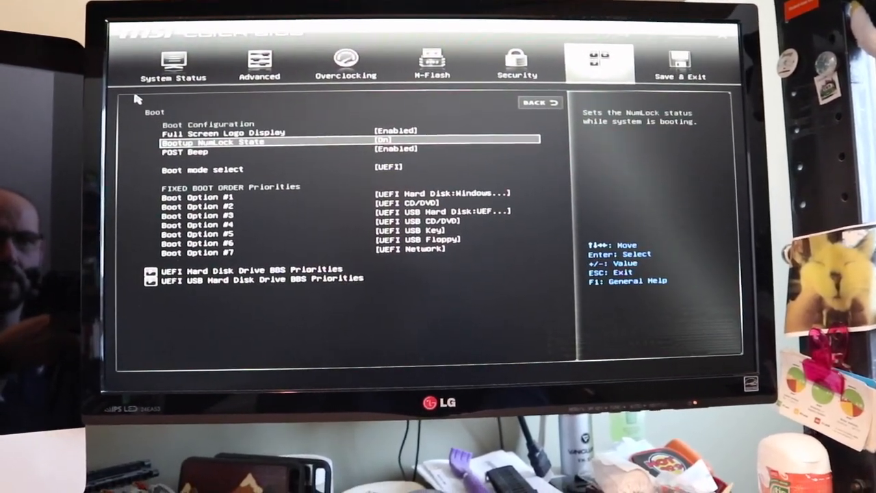
left_click(679, 61)
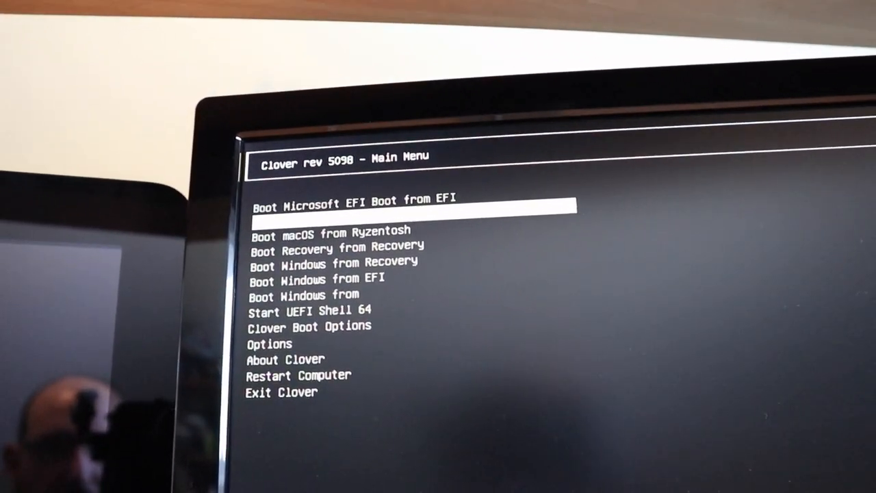
- Select 'Boot macOS from Ryzentosh' in the Clover menu
key("Down")
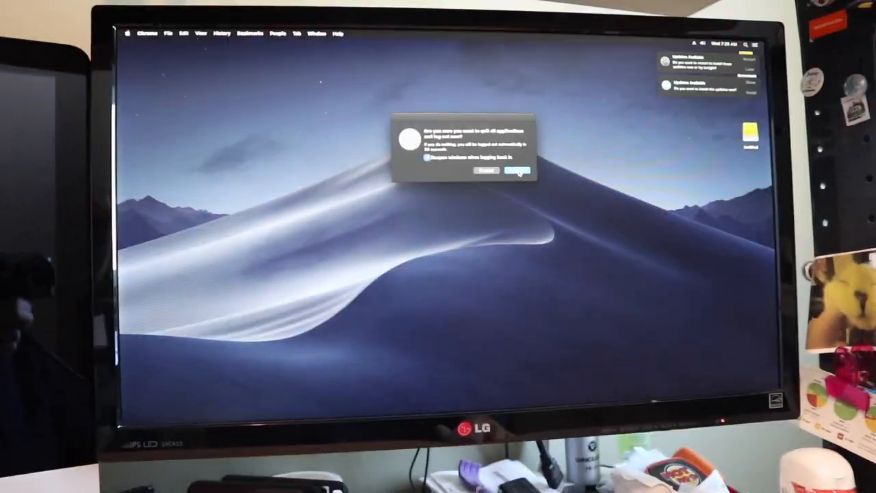
- Confirm Log Out in the quit-all-applications dialog
left_click(518, 171)
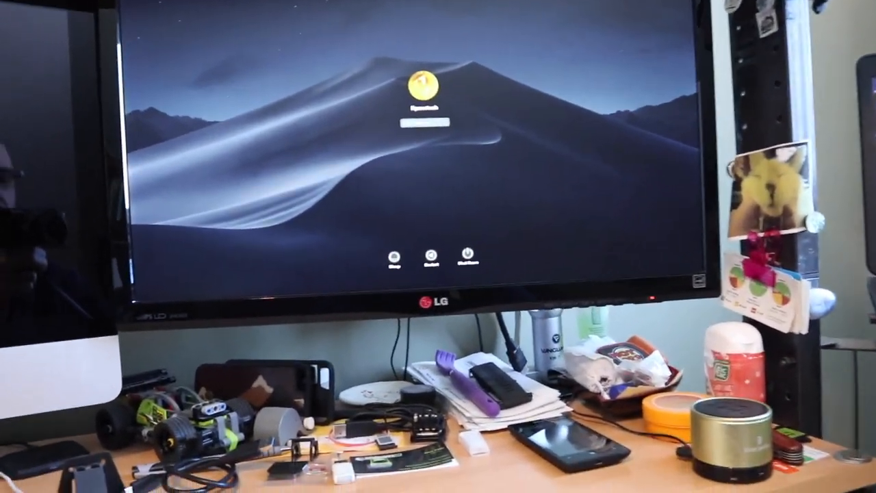